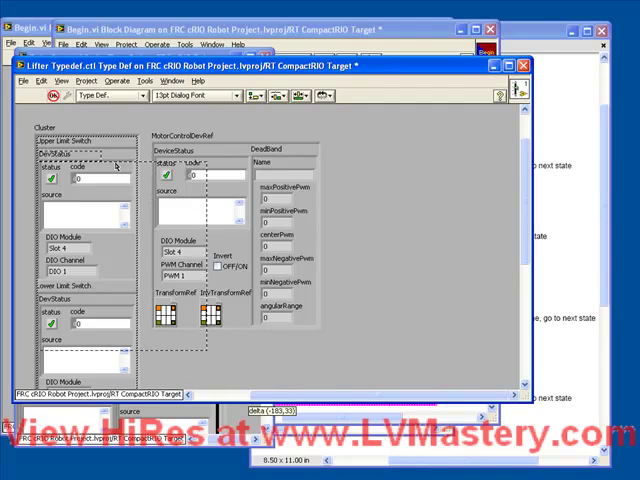
Step: Place a Ring & Enum control on the typedef panel and label it Lifter State
{"action": "scroll", "scroll_direction": "down", "scroll_amount": 3}
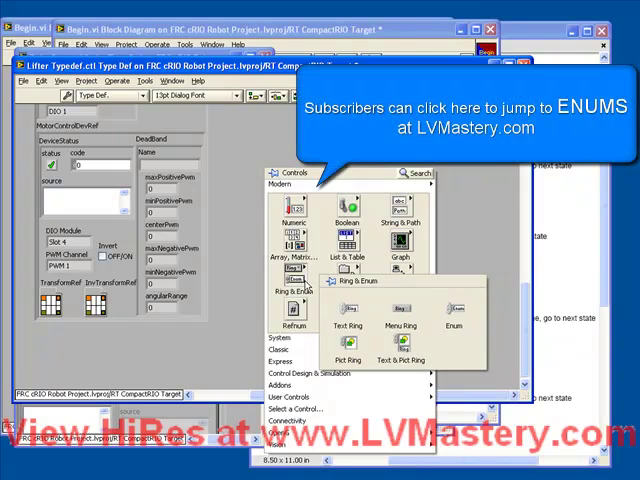
{"action": "left_click", "coordinate": [300, 200]}
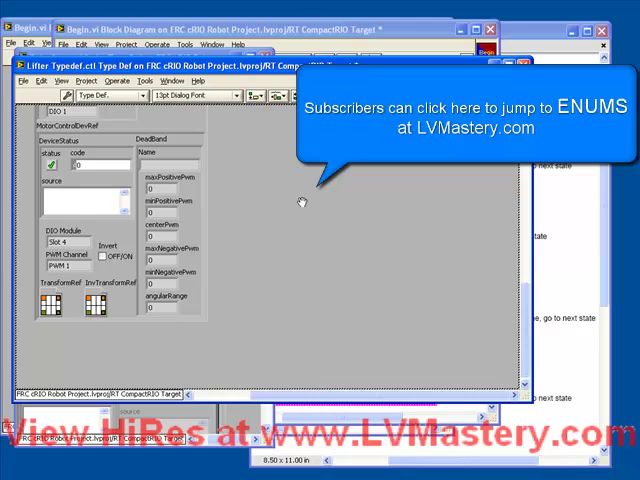
{"action": "left_click", "coordinate": [300, 200]}
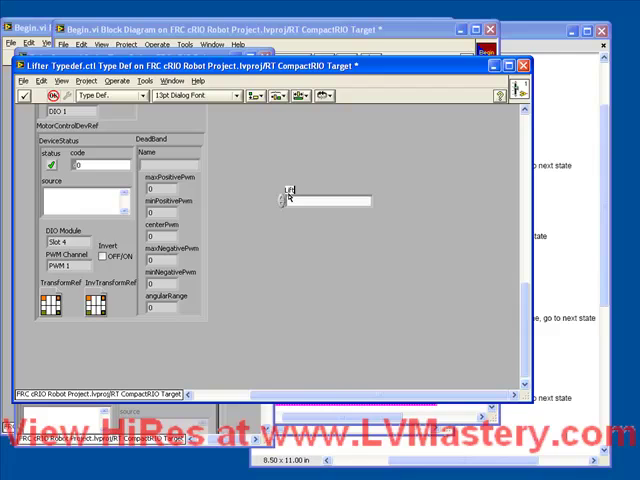
{"action": "type", "text": "Lifter State"}
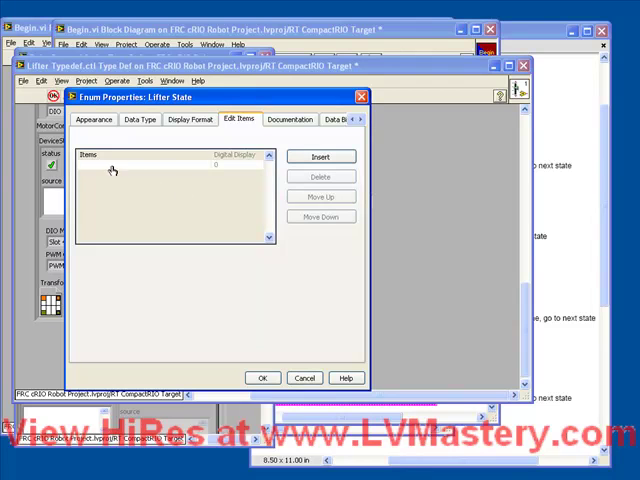
{"action": "mouse_move", "coordinate": [124, 172]}
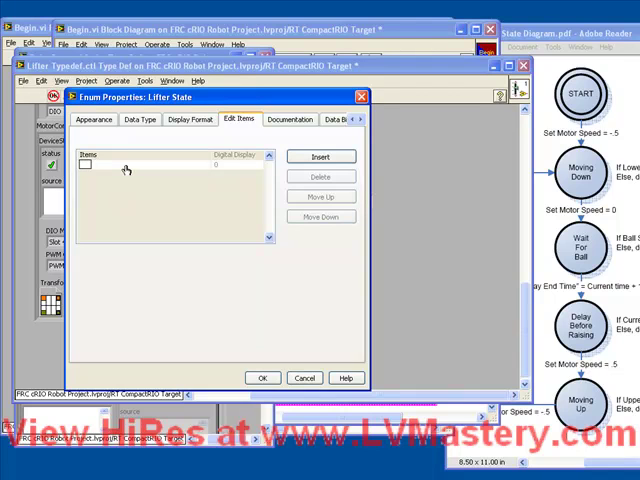
Step: Enter the enum items Start, Moving Down, Wait for Ball, Delay Before Raising, Moving Up and confirm
{"action": "type", "text": "Start"}
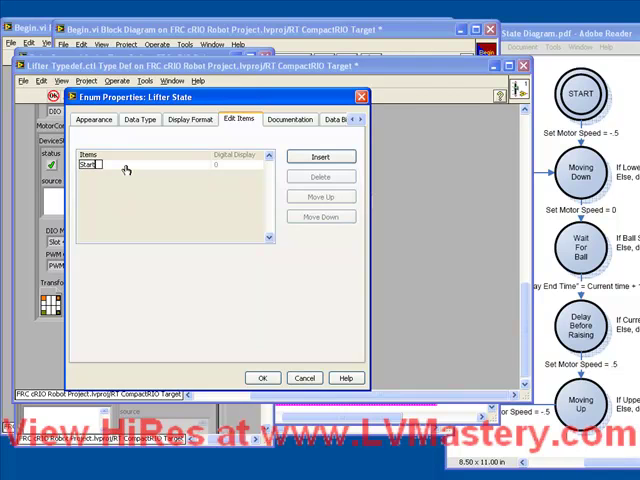
{"action": "left_click", "coordinate": [320, 156]}
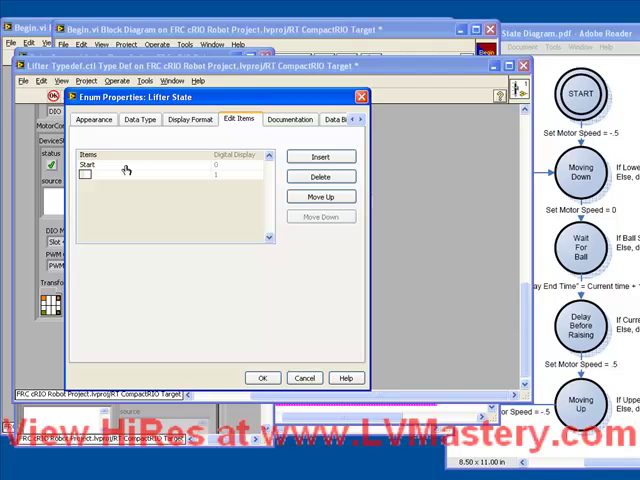
{"action": "type", "text": "Moving Down"}
{"action": "left_click", "coordinate": [144, 194]}
{"action": "type", "text": "Delay Before Raising"}
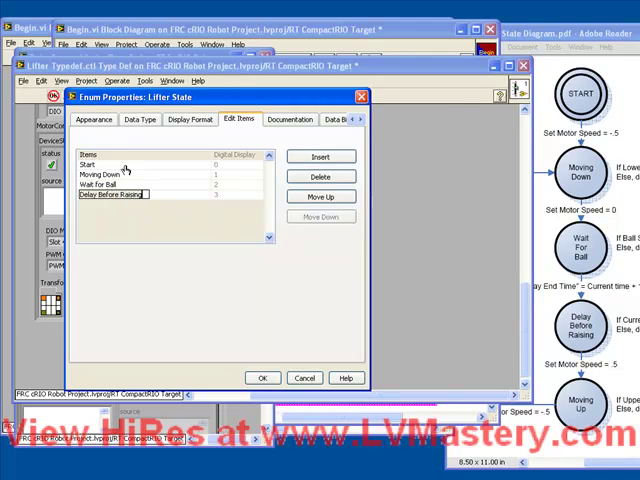
{"action": "type", "text": "Moving Up"}
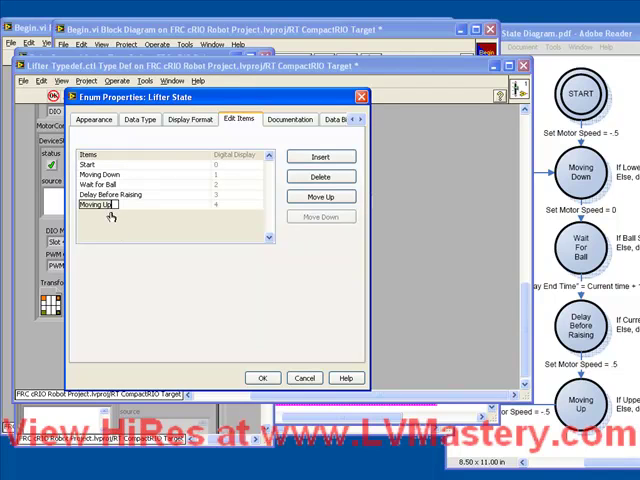
{"action": "mouse_move", "coordinate": [484, 158]}
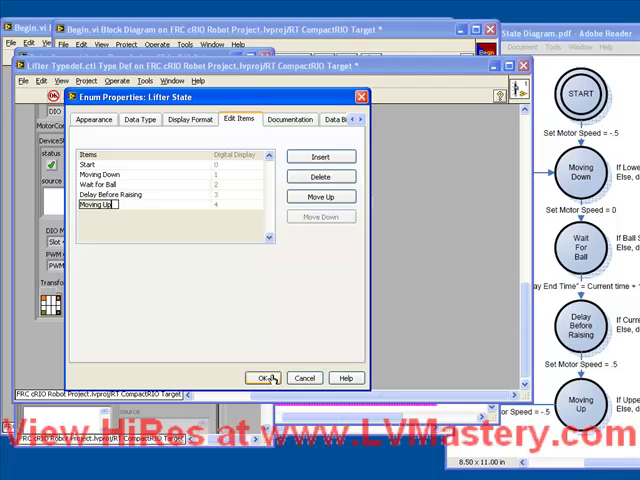
{"action": "left_click", "coordinate": [262, 378]}
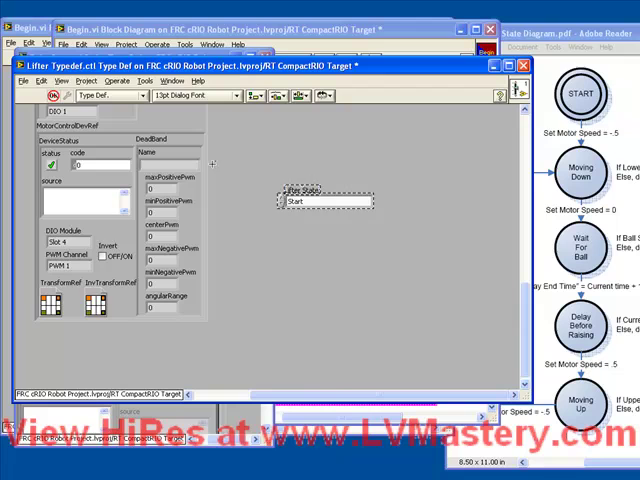
Step: Save the customized enum as Lifter State.ctl in the robot project folder
{"action": "left_click", "coordinate": [40, 80]}
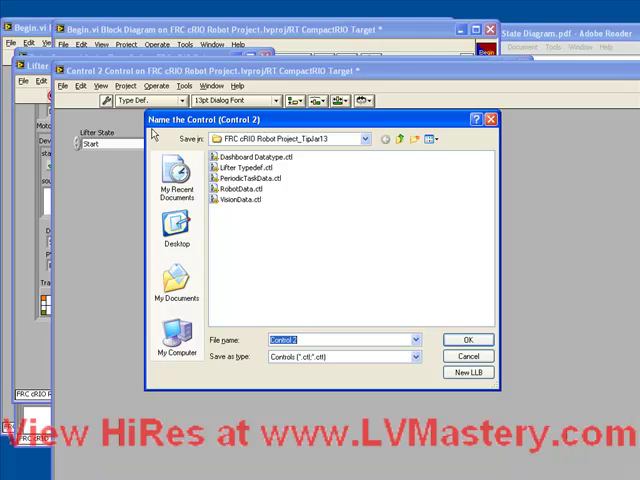
{"action": "type", "text": "Lifter State E"}
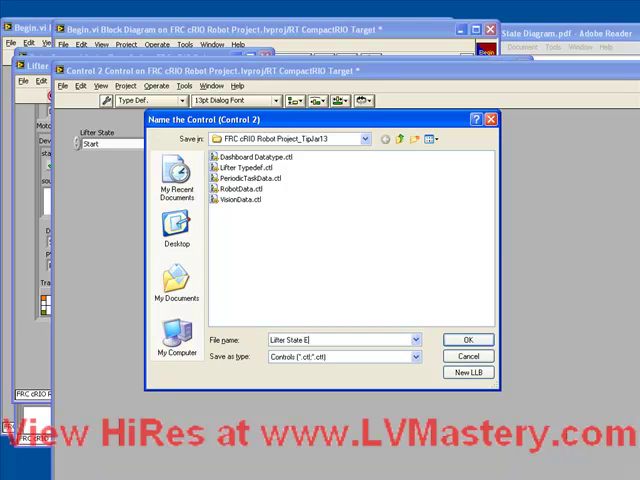
{"action": "left_click", "coordinate": [468, 340]}
{"action": "type", "text": "Delay End Time (ms"}
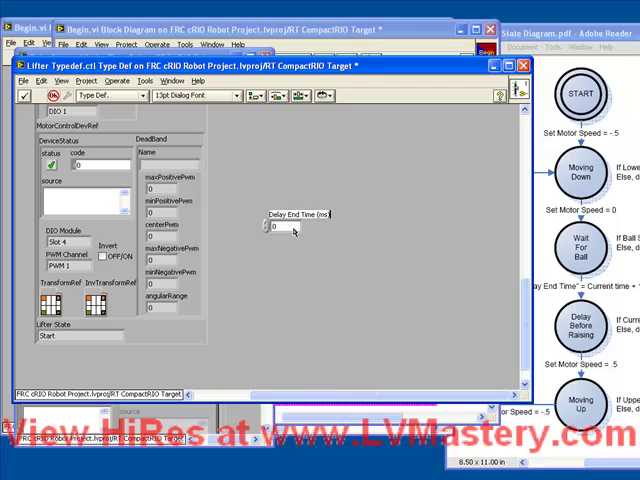
Step: Set a numeric representation for Delay End Time (ms) and add a Current Motor Speed numeric
{"action": "right_click", "coordinate": [272, 228]}
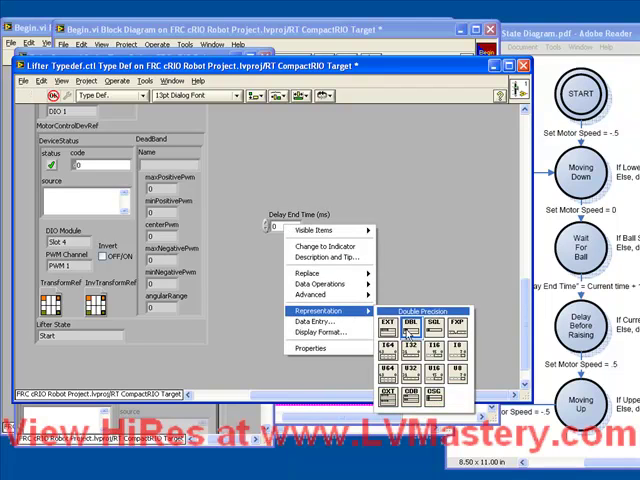
{"action": "mouse_move", "coordinate": [416, 356]}
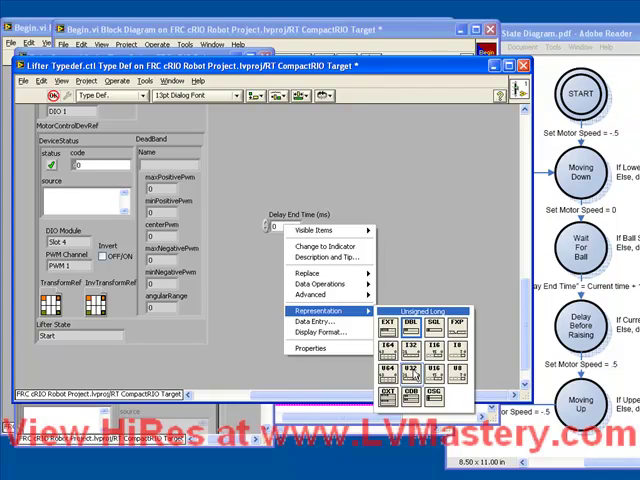
{"action": "left_click", "coordinate": [388, 388]}
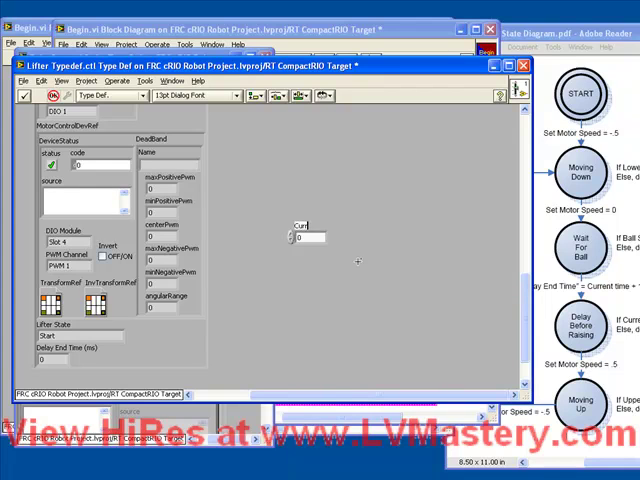
{"action": "type", "text": "Current Motor S"}
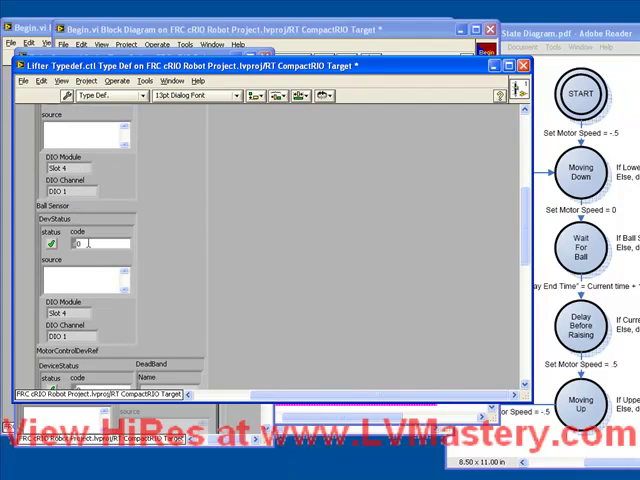
Step: Move the new controls into the lifter cluster above Lower Limit Switch Value
{"action": "scroll", "scroll_direction": "down", "scroll_amount": 3}
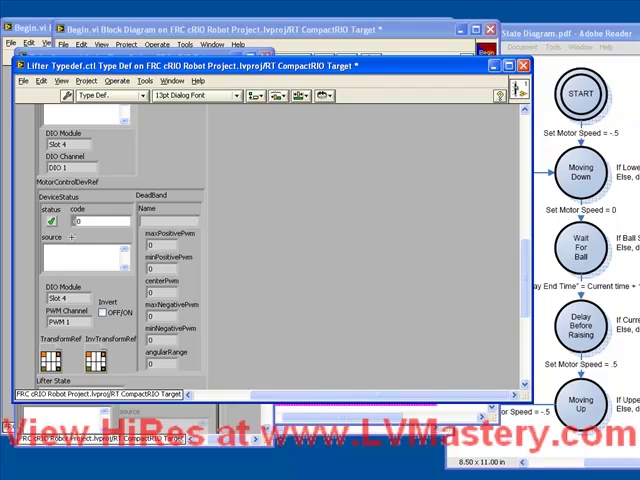
{"action": "scroll", "scroll_direction": "down", "scroll_amount": 3}
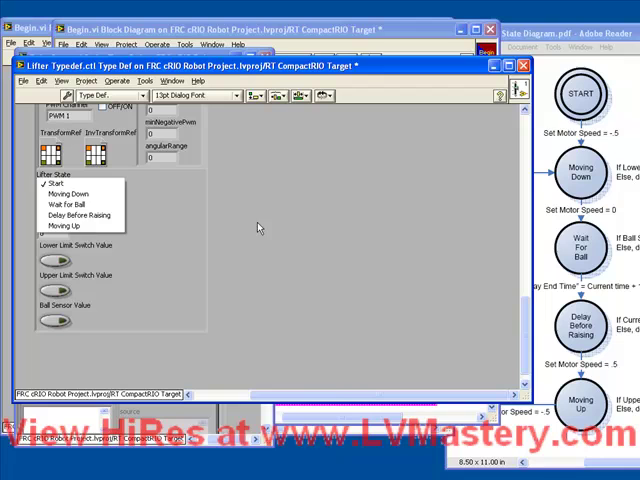
{"action": "left_click", "coordinate": [56, 184]}
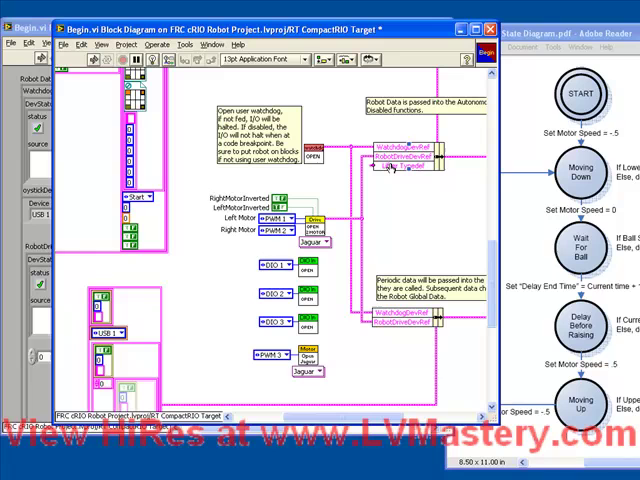
Step: Close the Begin.vi block diagram and return to the Project Explorer
{"action": "left_click", "coordinate": [416, 204]}
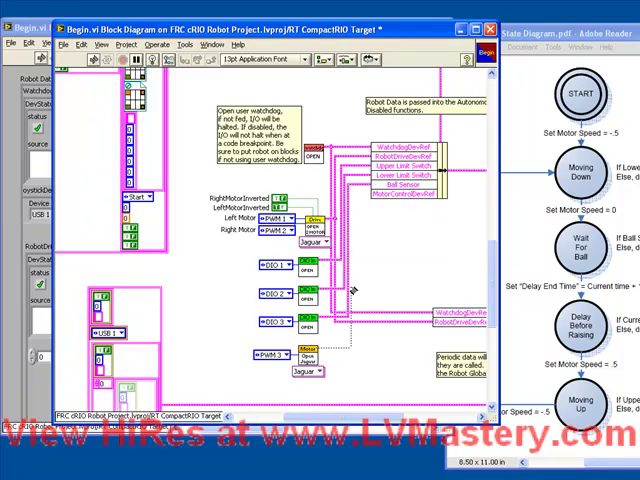
{"action": "mouse_move", "coordinate": [400, 194]}
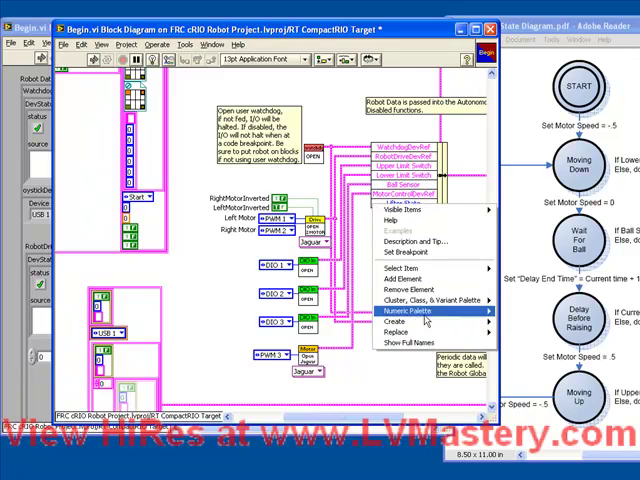
{"action": "mouse_move", "coordinate": [408, 322]}
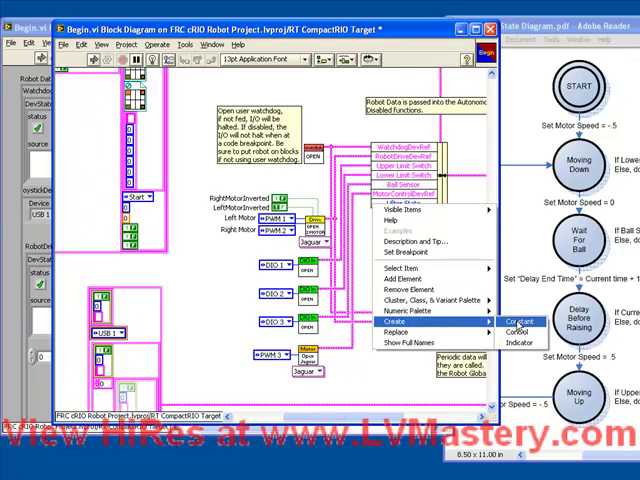
{"action": "left_click", "coordinate": [510, 320]}
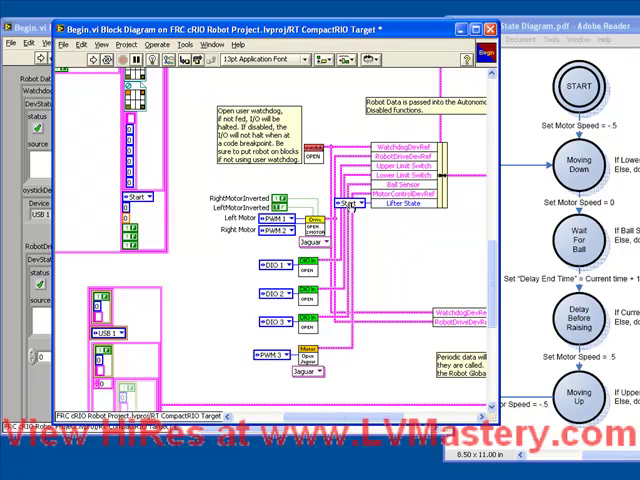
{"action": "mouse_move", "coordinate": [384, 232]}
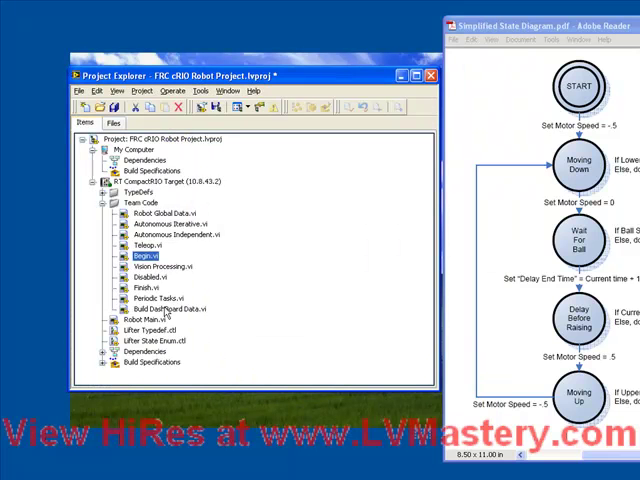
Step: Open Teleop.vi from the project's team-code VI list
{"action": "left_click", "coordinate": [152, 320]}
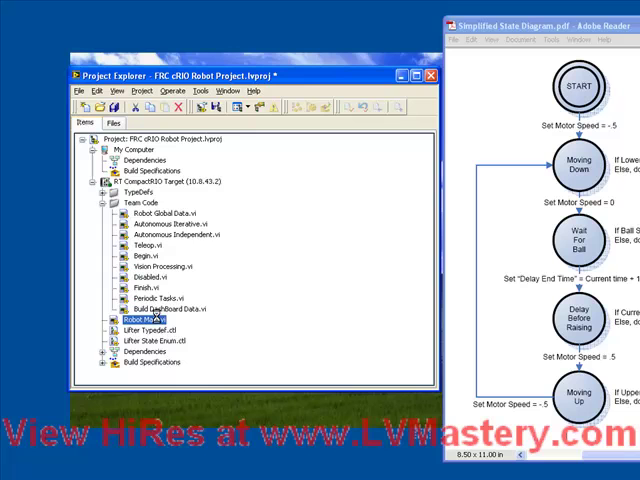
{"action": "double_click", "coordinate": [148, 318]}
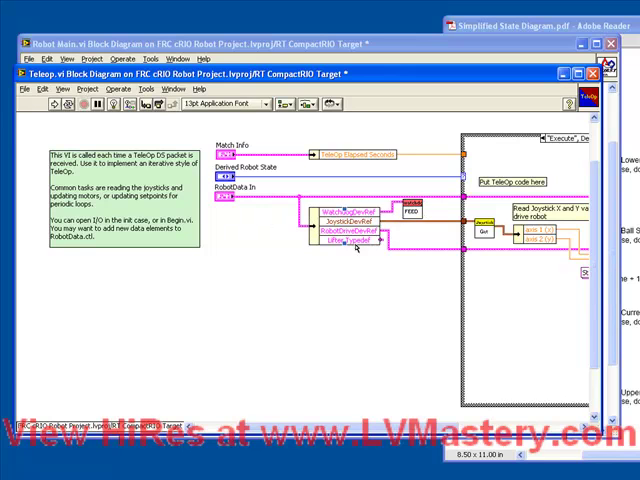
{"action": "mouse_move", "coordinate": [352, 250]}
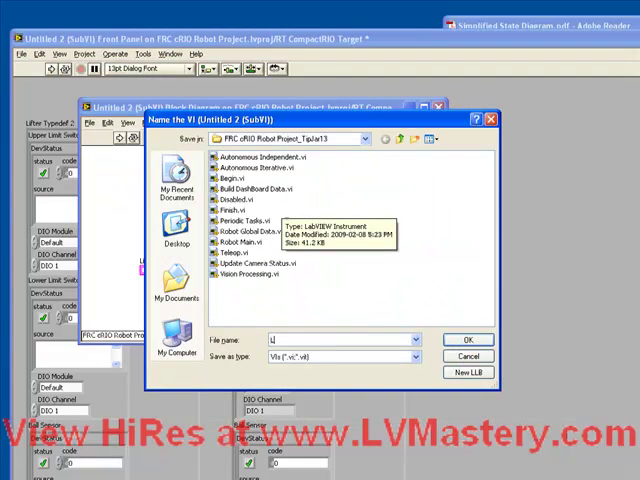
Step: Name the SubVI Lifter State Machine SubVI and set its icon text to LIFTER SUBVI
{"action": "type", "text": "Lifter State M"}
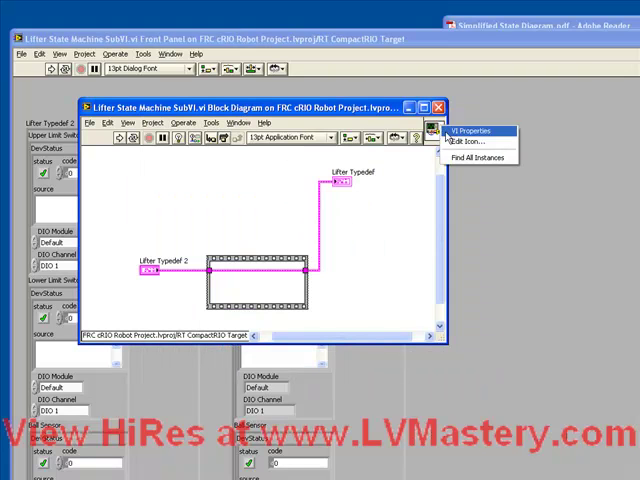
{"action": "left_click", "coordinate": [464, 140]}
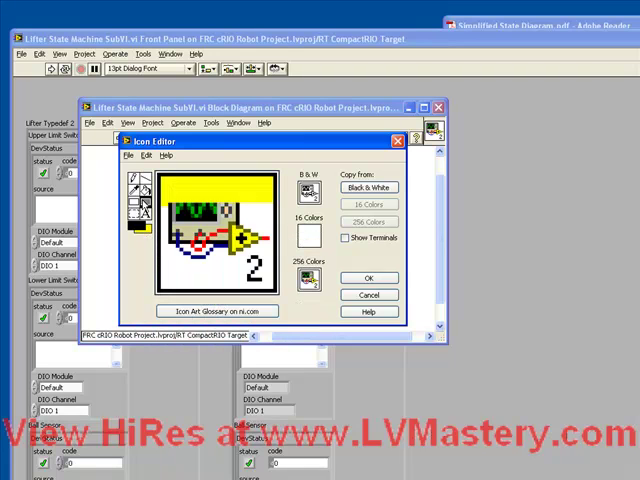
{"action": "type", "text": "LIFTER"}
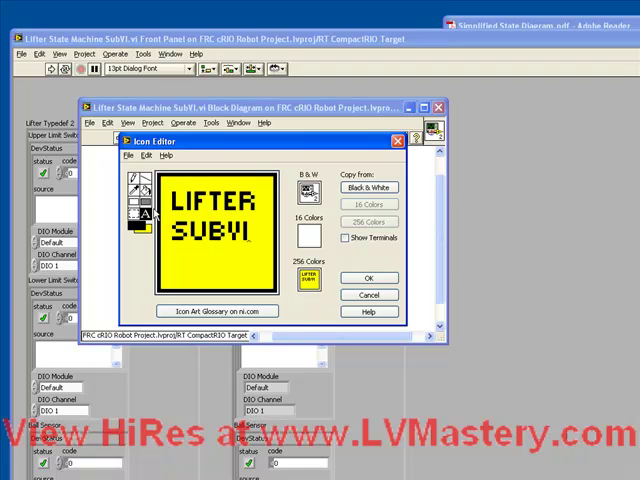
{"action": "left_click", "coordinate": [368, 278]}
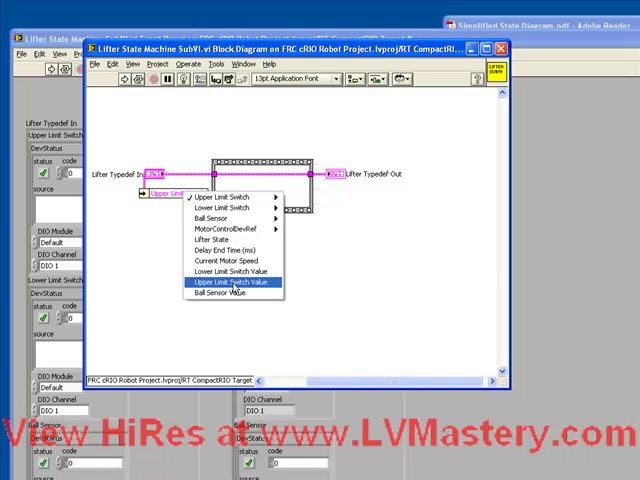
Step: Unbundle Lifter State from the input cluster and draw a case structure showing the Start case
{"action": "left_click", "coordinate": [218, 280]}
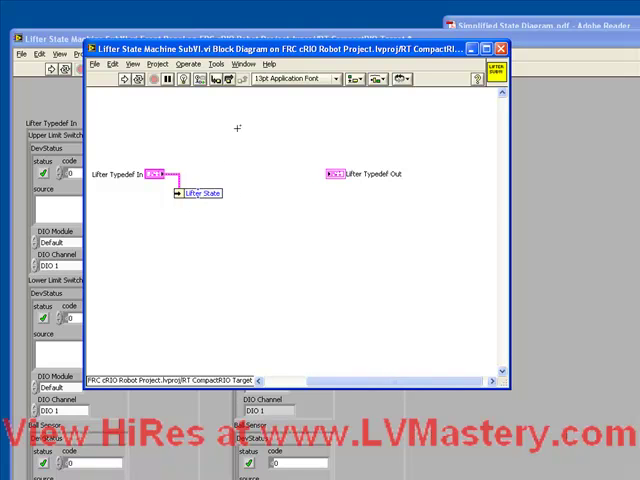
{"action": "mouse_move", "coordinate": [316, 270]}
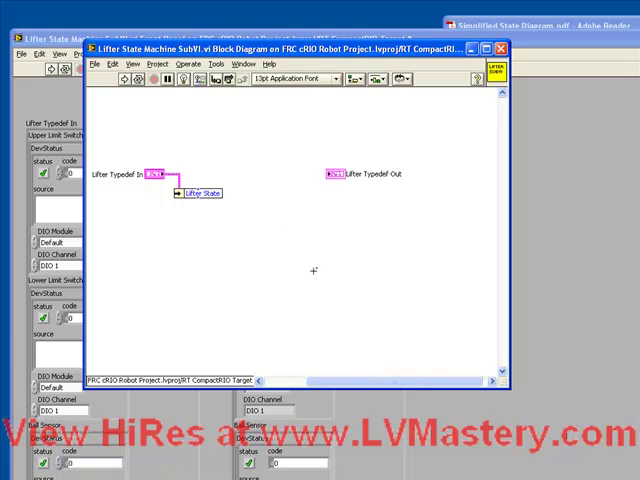
{"action": "right_click", "coordinate": [312, 270]}
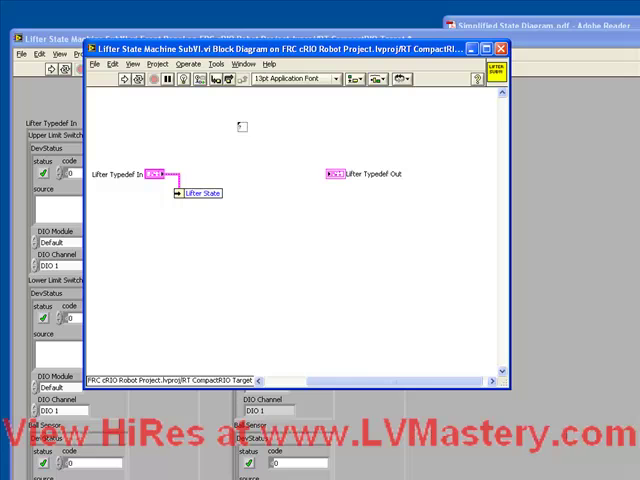
{"action": "left_click_drag", "start_coordinate": [232, 122], "coordinate": [322, 288]}
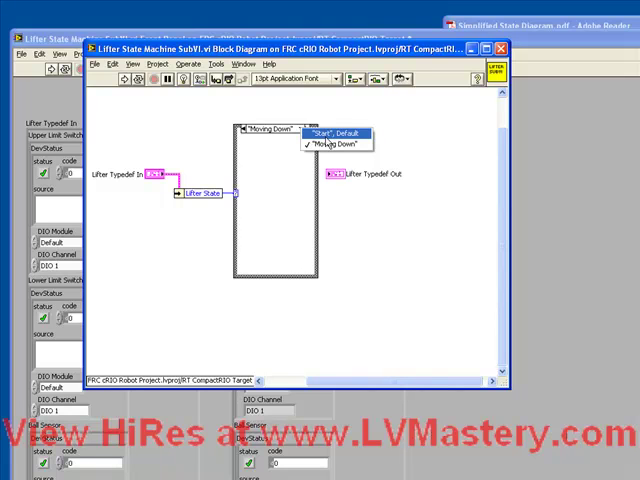
{"action": "left_click", "coordinate": [322, 132]}
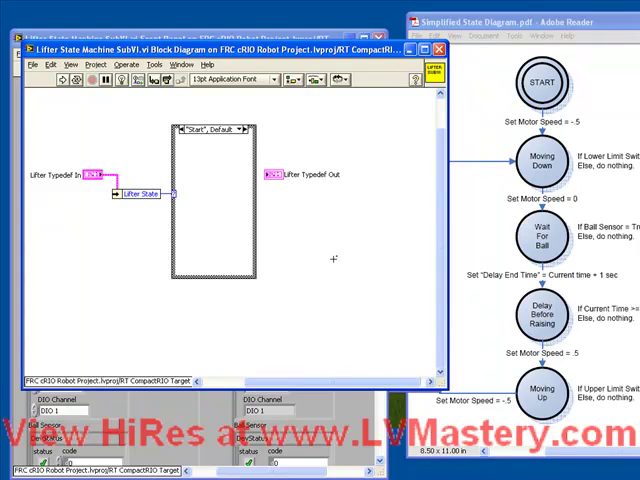
{"action": "mouse_move", "coordinate": [364, 242]}
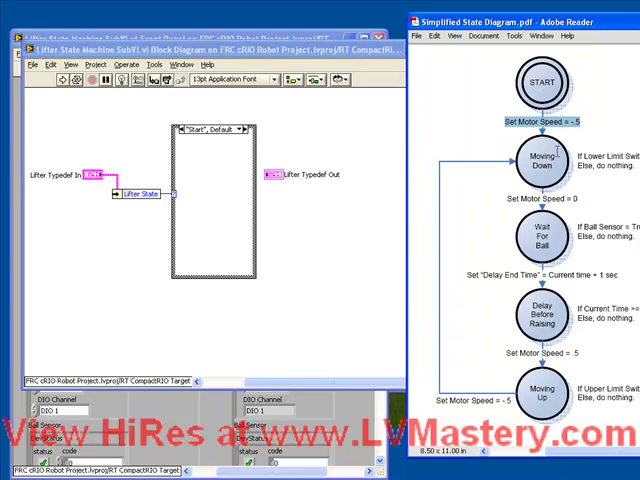
{"action": "mouse_move", "coordinate": [210, 220]}
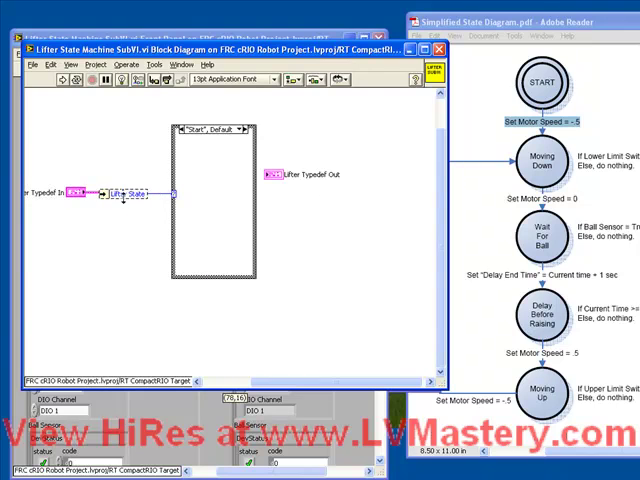
Step: Bundle Set Motor Speed into the lifter cluster in the Start case with a constant input wired to Lifter TypeDef Out
{"action": "right_click", "coordinate": [128, 192]}
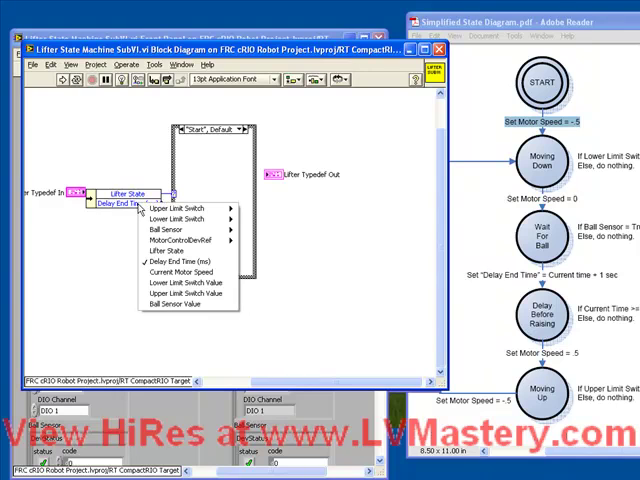
{"action": "mouse_move", "coordinate": [184, 240]}
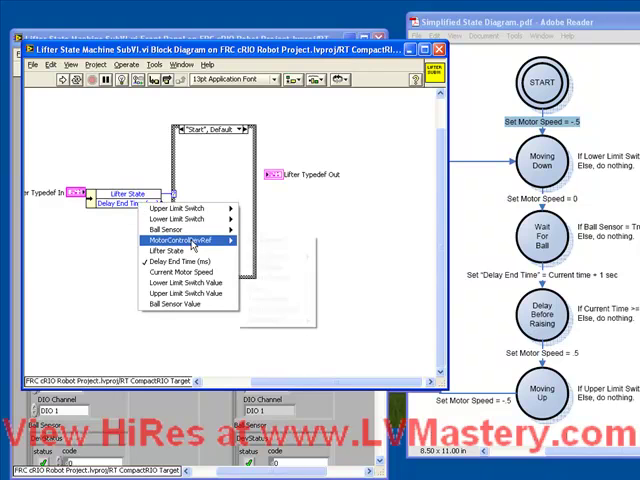
{"action": "left_click", "coordinate": [184, 240]}
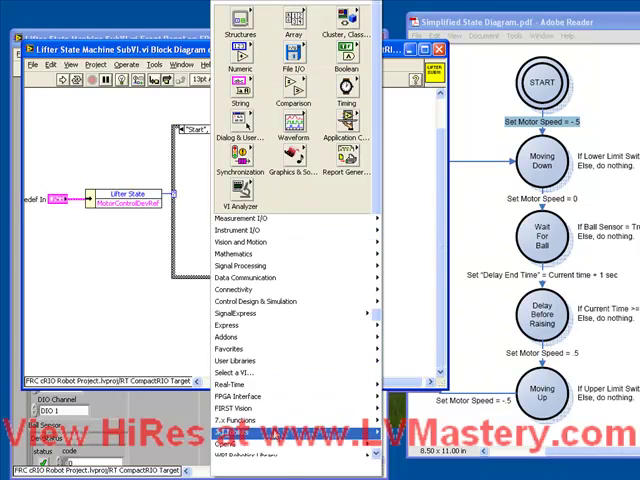
{"action": "left_click", "coordinate": [258, 452]}
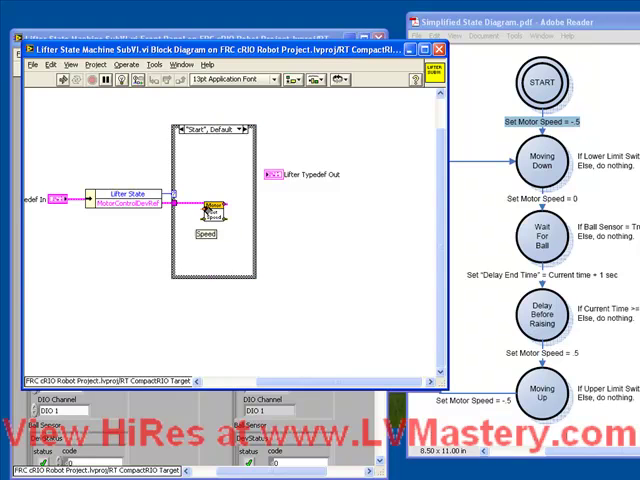
{"action": "right_click", "coordinate": [208, 204]}
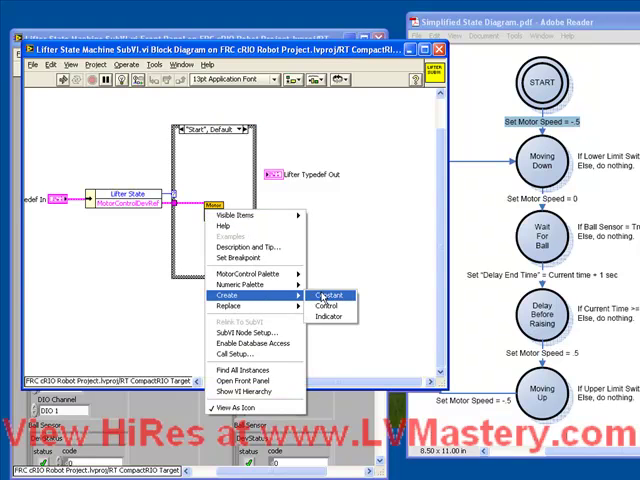
{"action": "left_click", "coordinate": [328, 294]}
{"action": "type", "text": "-0.5"}
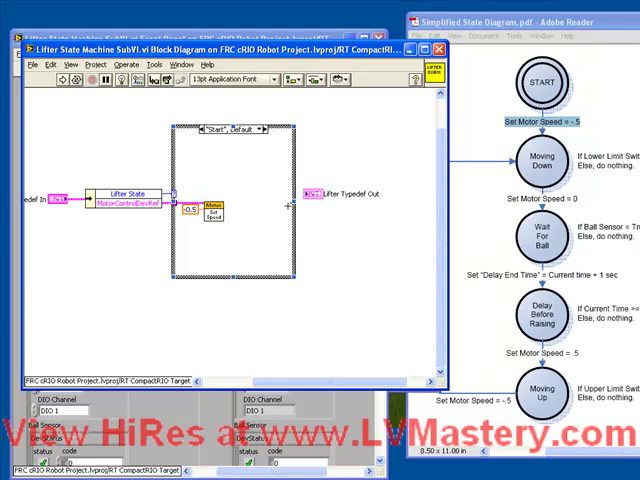
{"action": "mouse_move", "coordinate": [236, 186]}
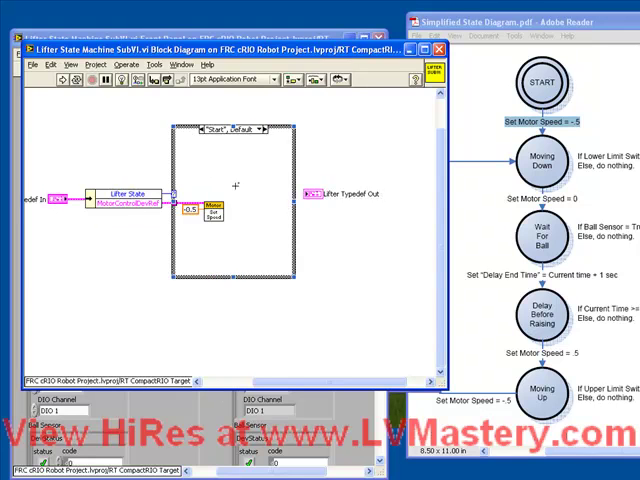